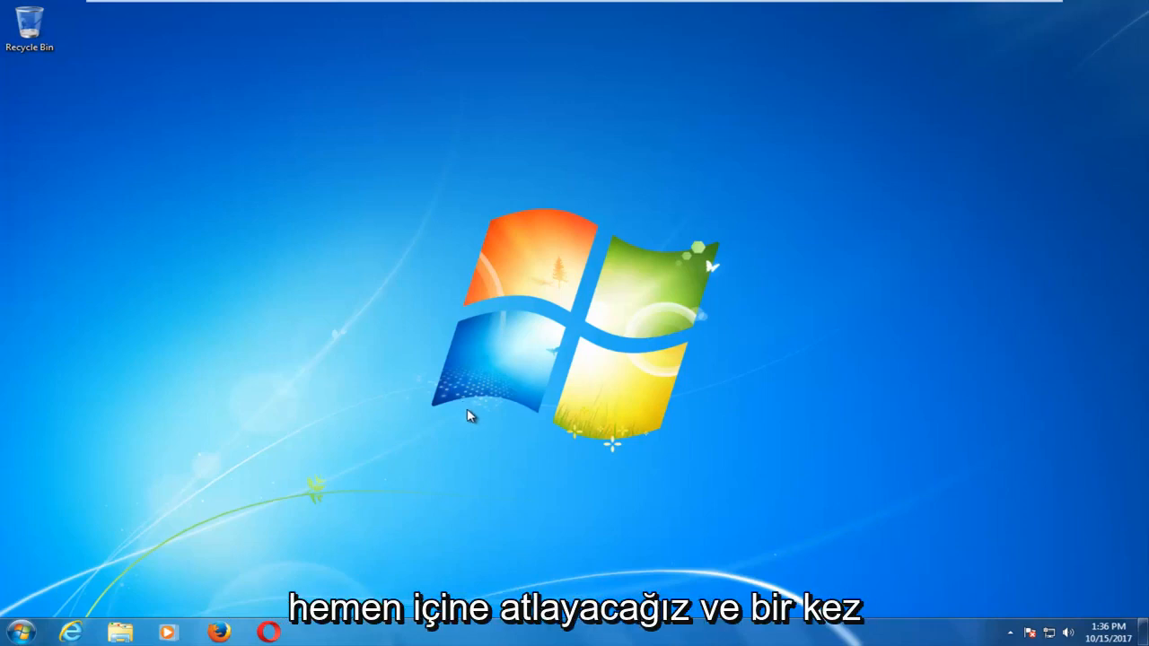
- Open Computer from the Start menu to list the local disk, floppy and DVD drives
left_click(18, 631)
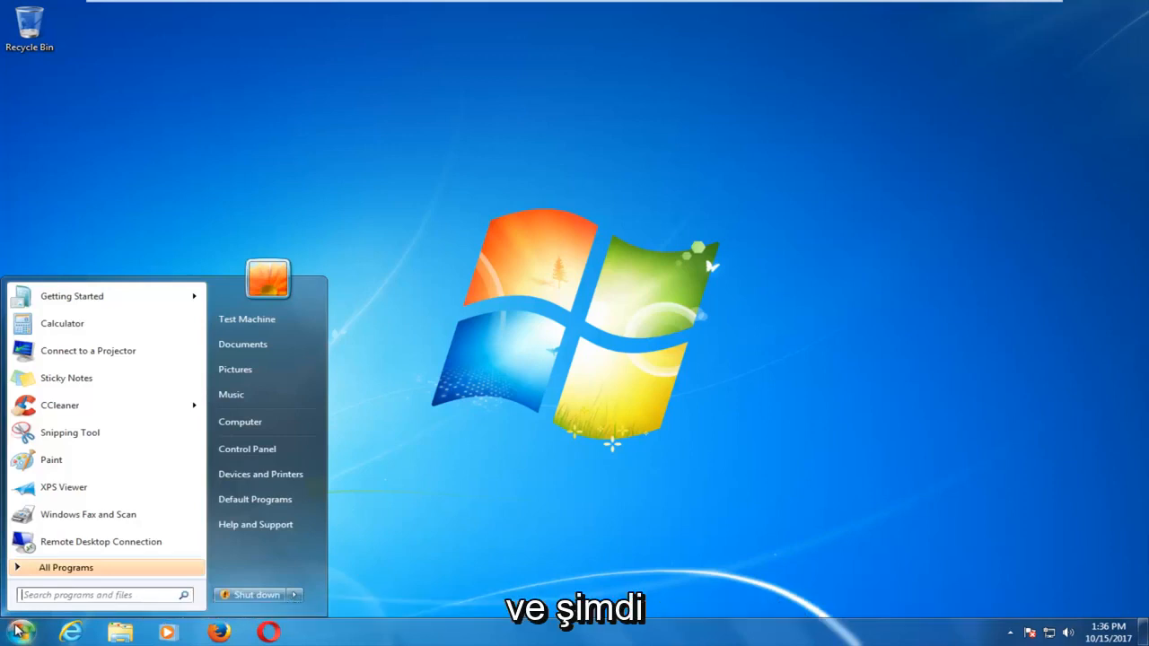
mouse_move(239, 422)
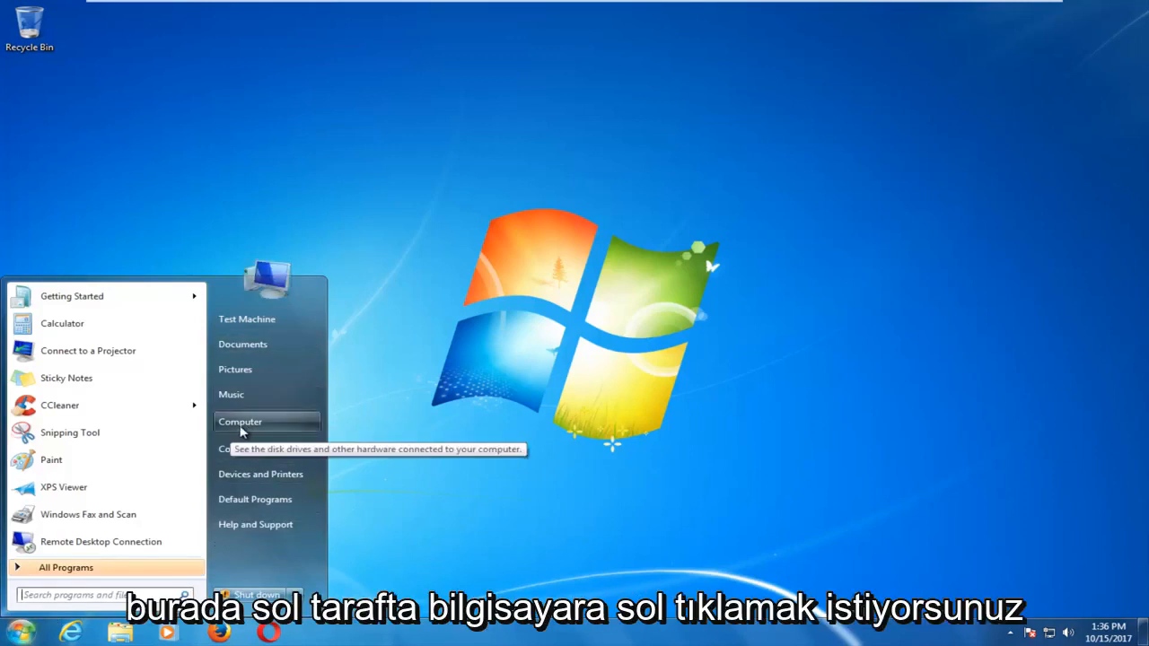
left_click(240, 421)
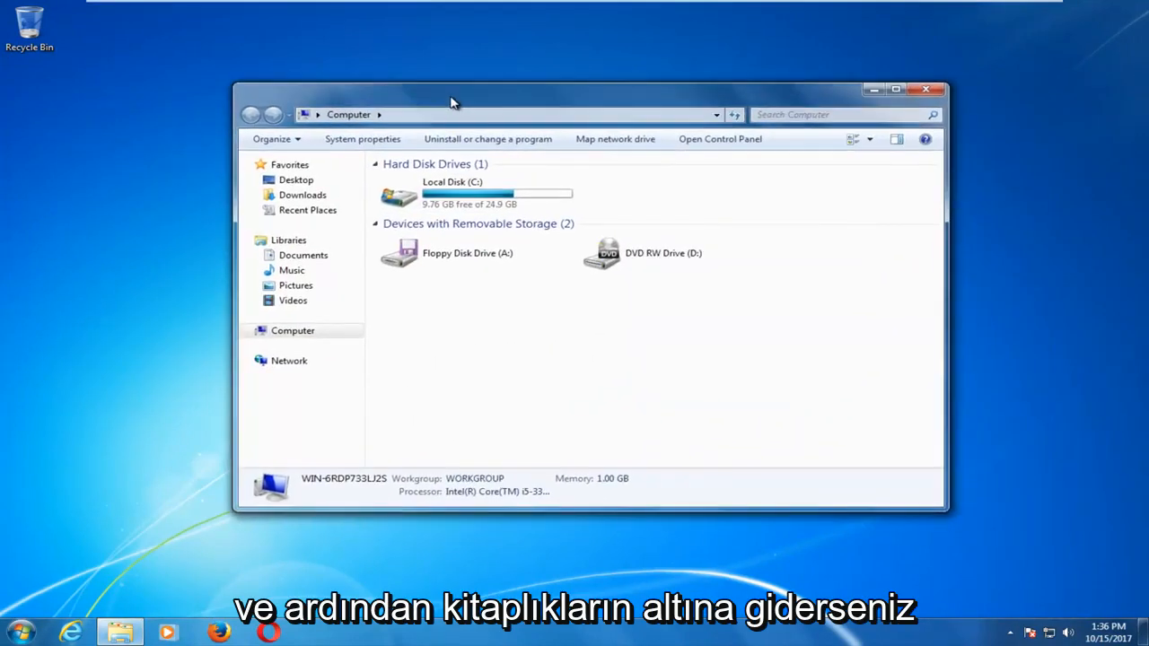
- Point out Libraries in the navigation pane, then close the Computer window
left_click(288, 240)
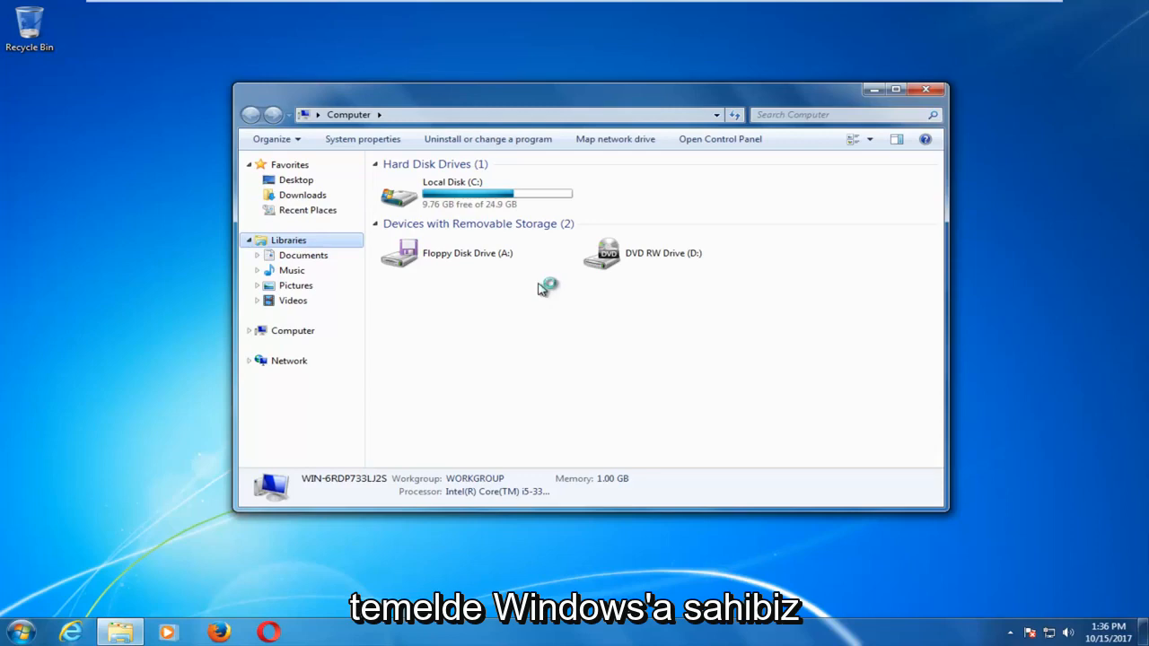
left_click(288, 240)
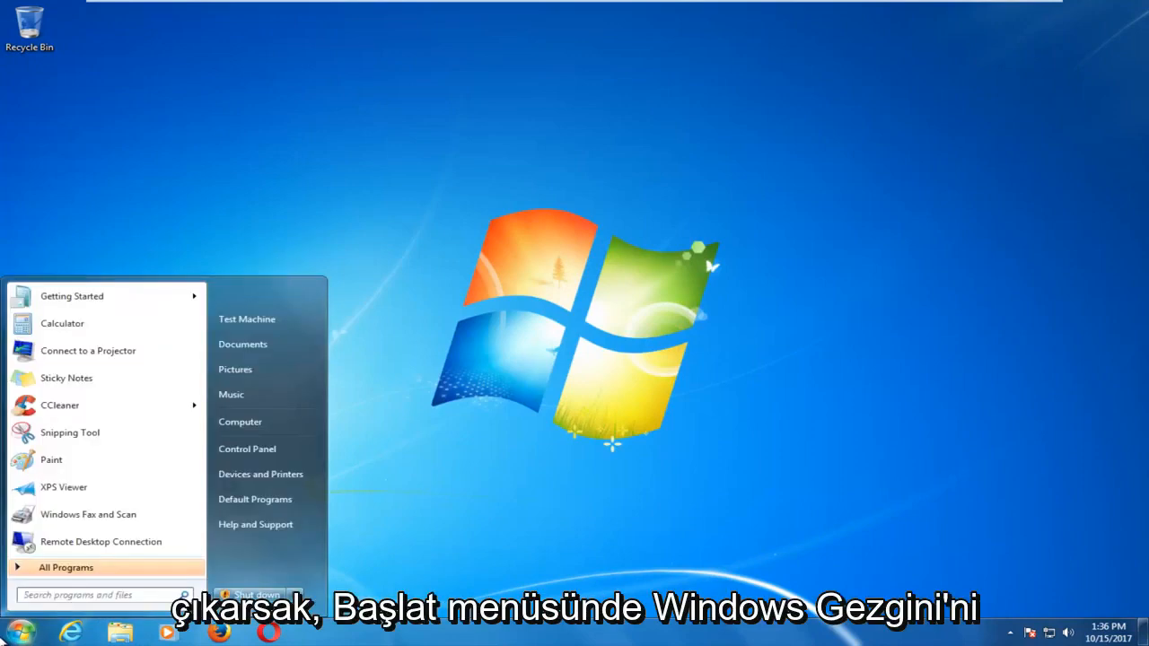
- Search 'windows e' in Start, then open Explorer on Libraries from the taskbar folder icon
type("windows e")
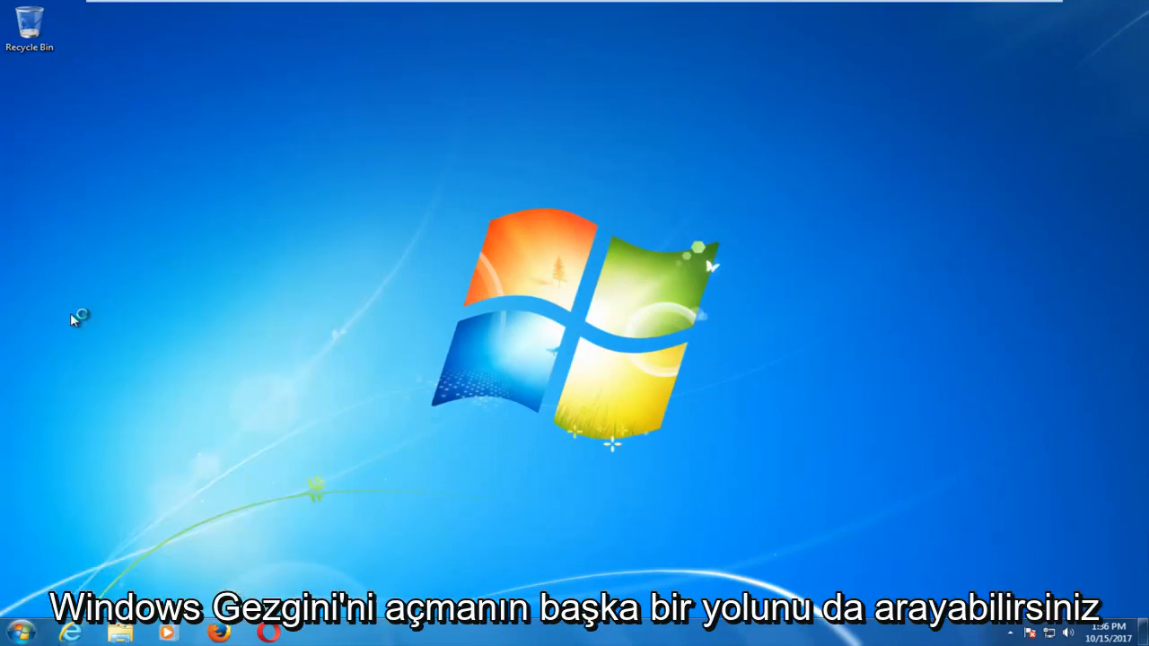
left_click(119, 632)
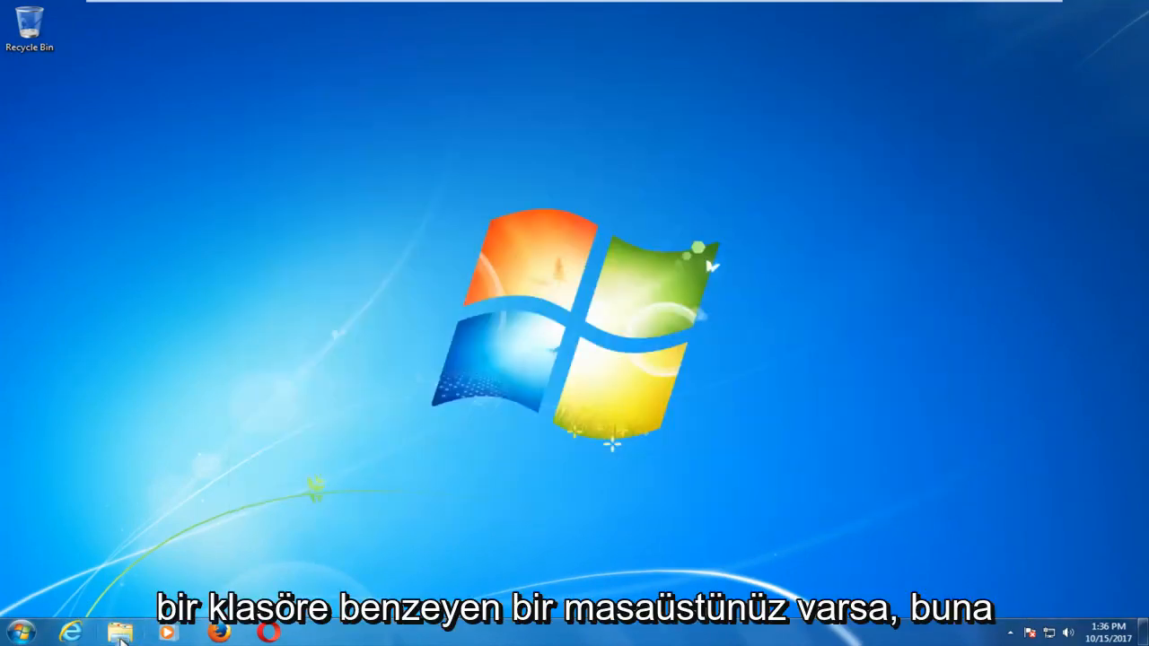
left_click(119, 633)
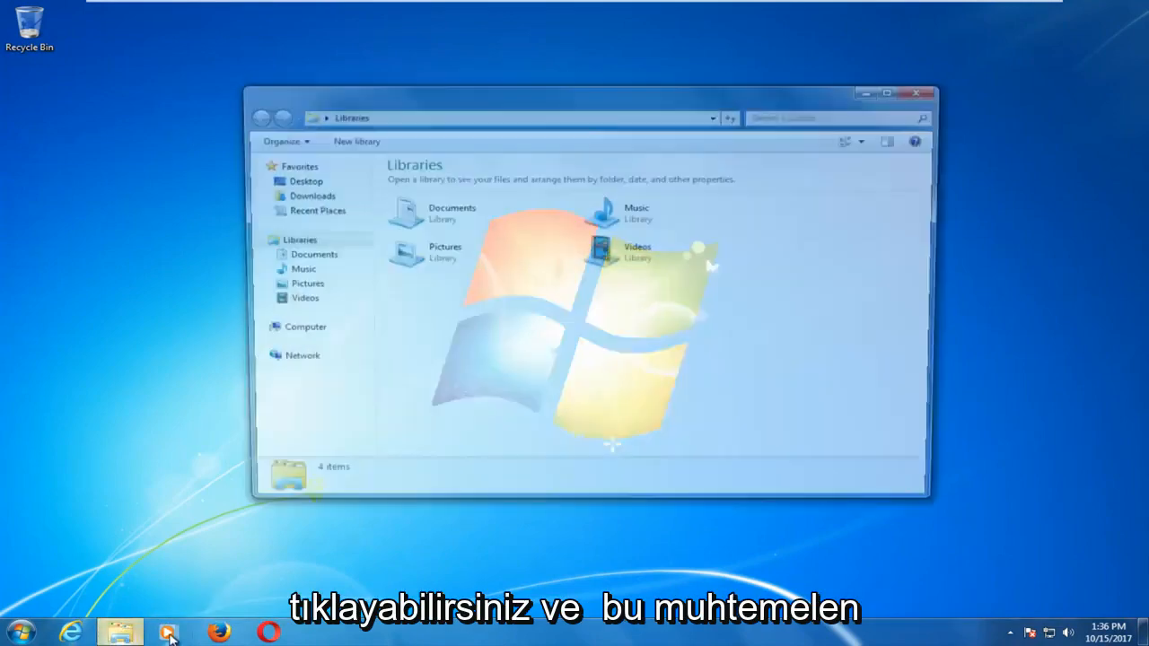